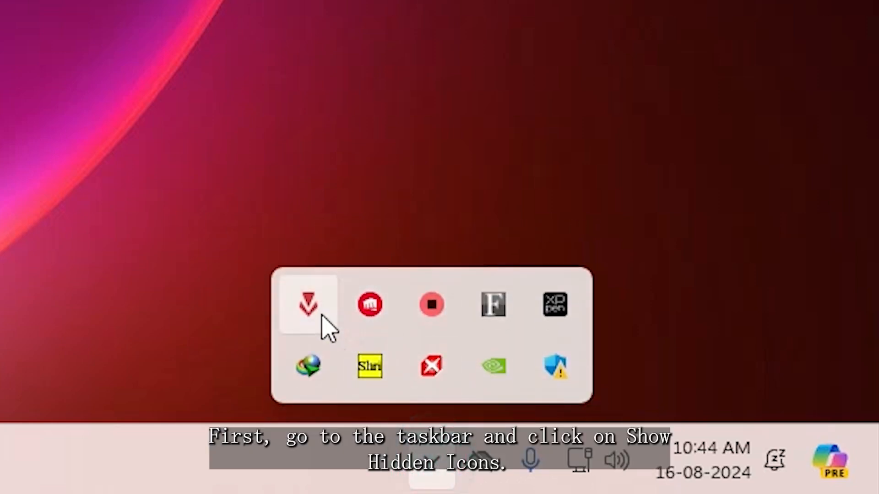
{"action": "mouse_move", "coordinate": [307, 304]}
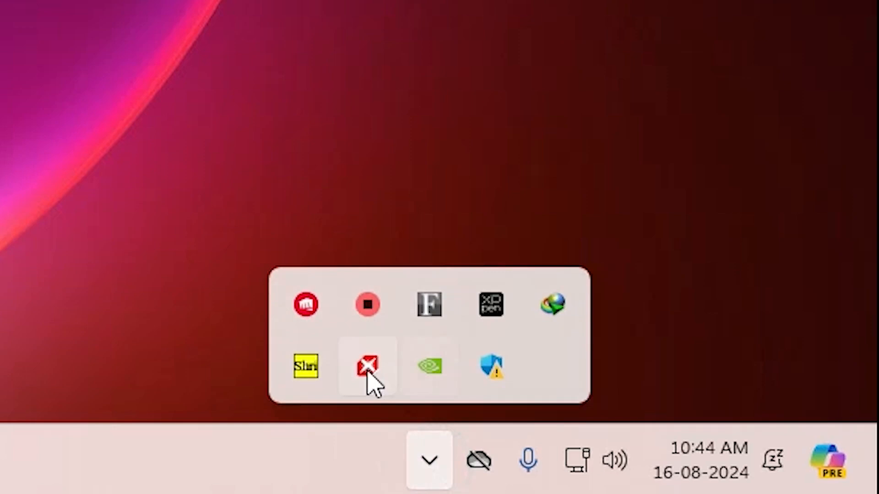
{"action": "mouse_move", "coordinate": [305, 304]}
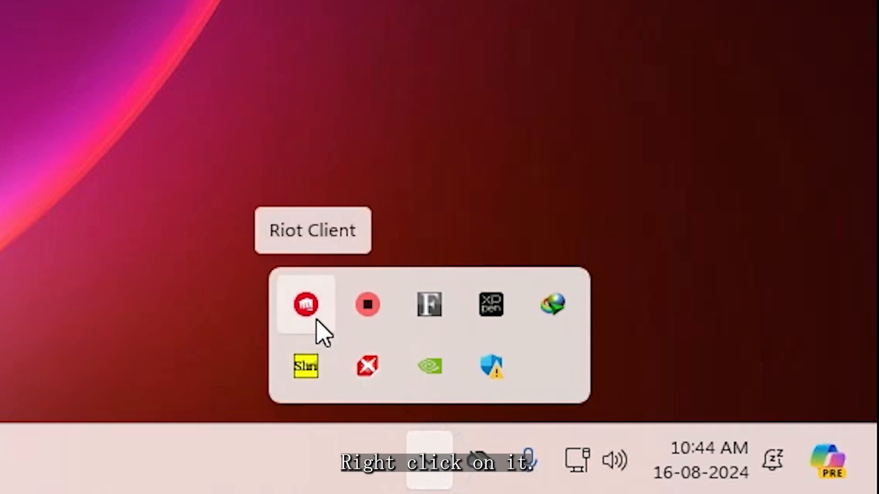
Bring up the Riot Client tray icon's menu to exit it.
{"action": "right_click", "coordinate": [305, 304]}
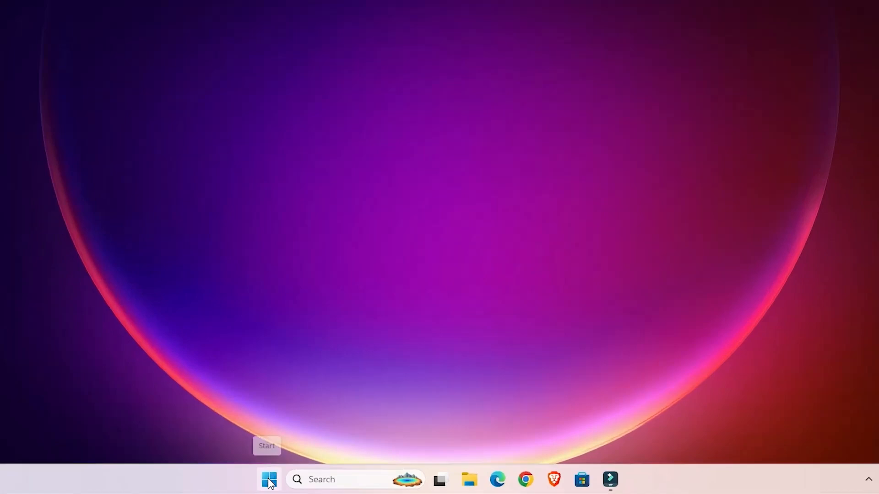
Show Settings' Installed apps list filtered by 'rio'.
{"action": "type", "text": "settings"}
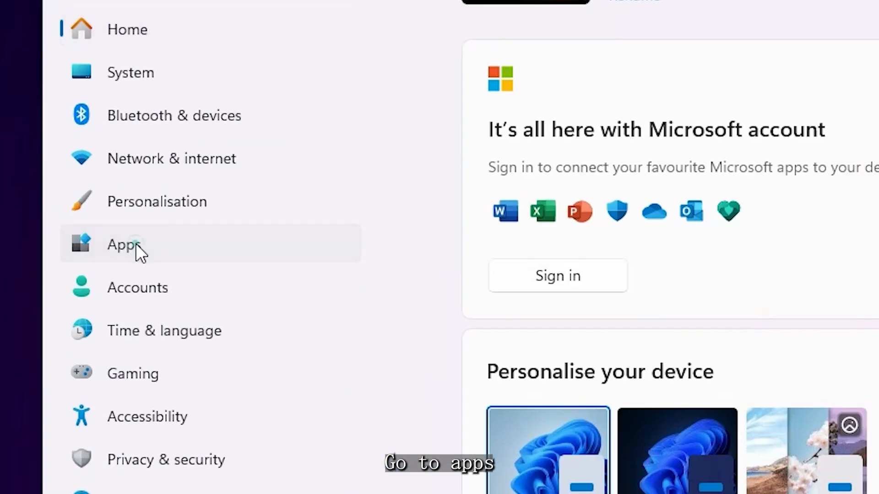
{"action": "left_click", "coordinate": [122, 244]}
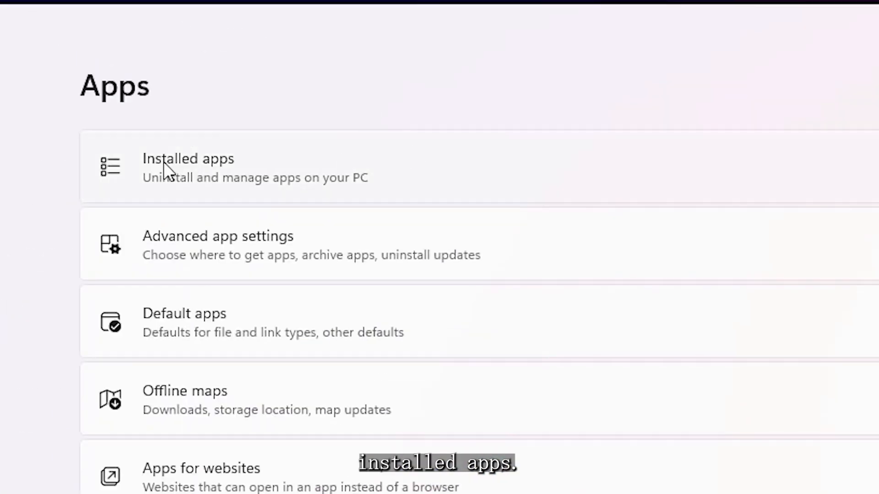
{"action": "mouse_move", "coordinate": [272, 178]}
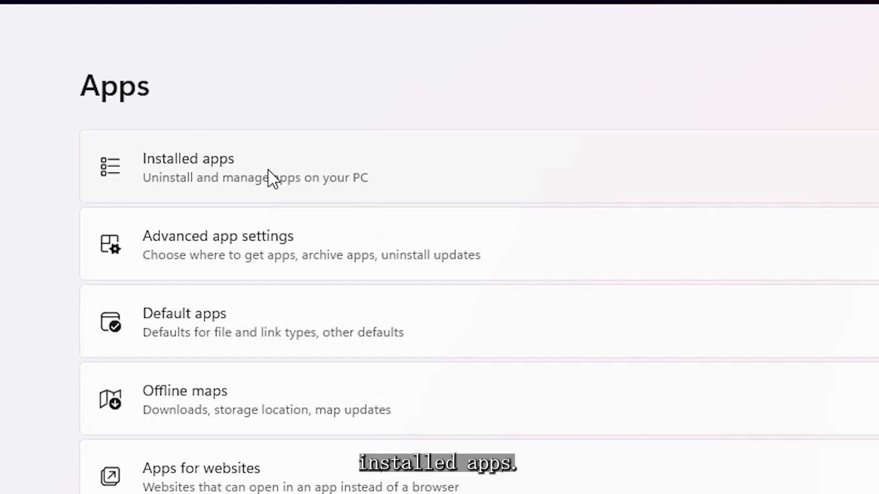
{"action": "left_click", "coordinate": [189, 167]}
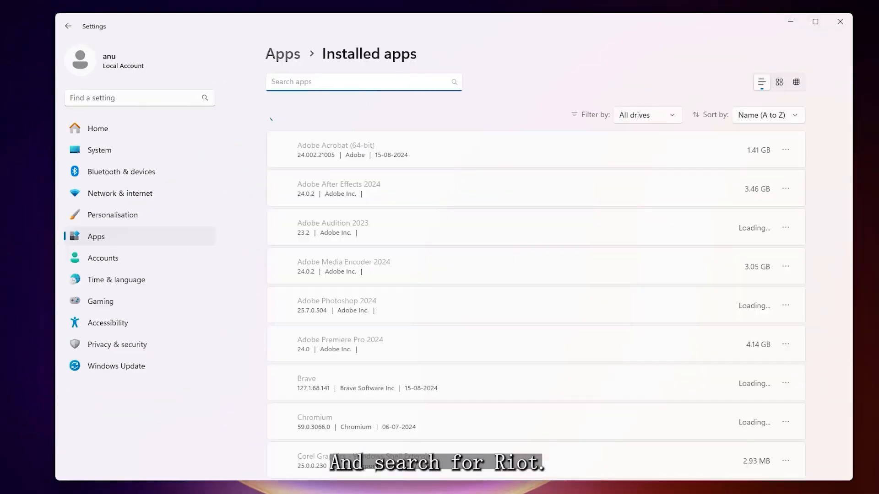
{"action": "left_click", "coordinate": [320, 82]}
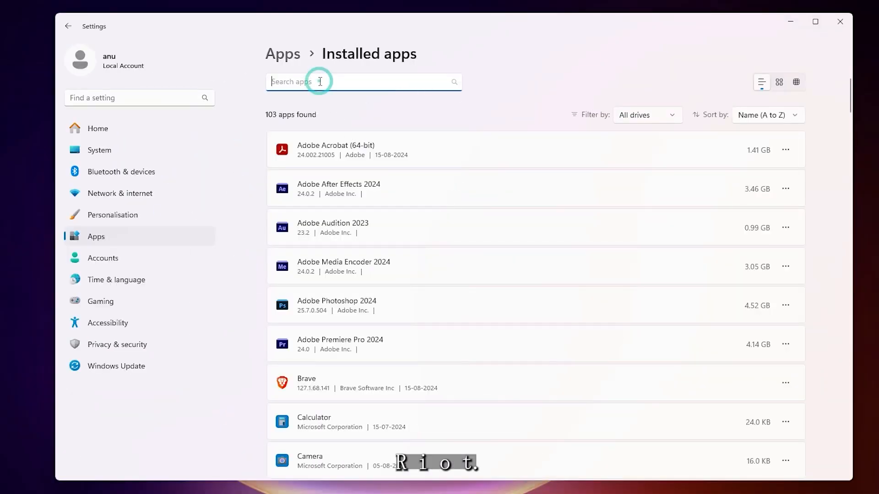
{"action": "type", "text": "riot"}
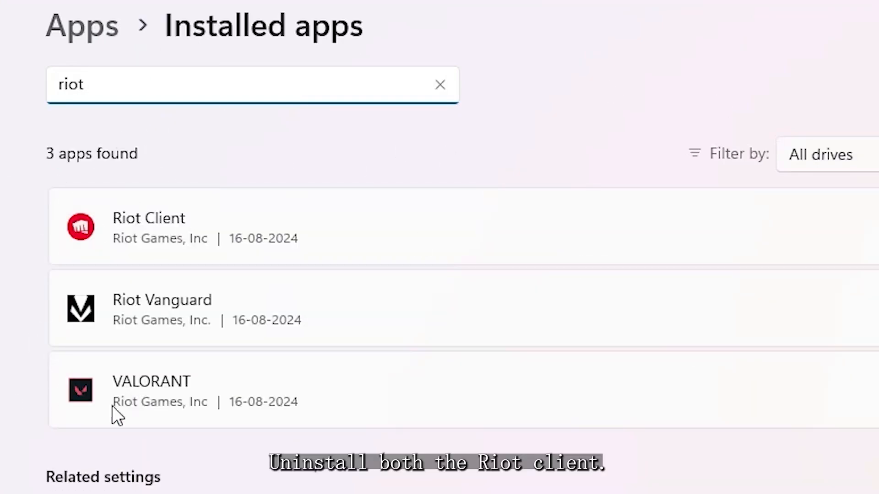
{"action": "mouse_move", "coordinate": [418, 339]}
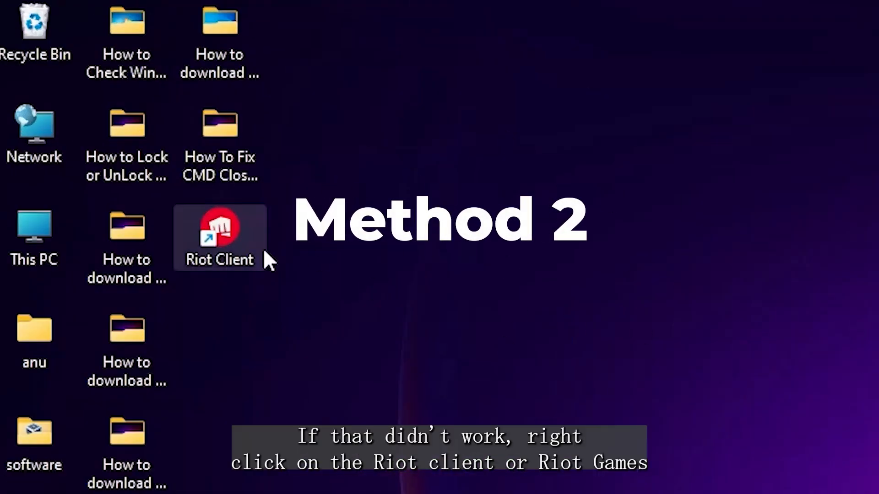
{"action": "mouse_move", "coordinate": [247, 263]}
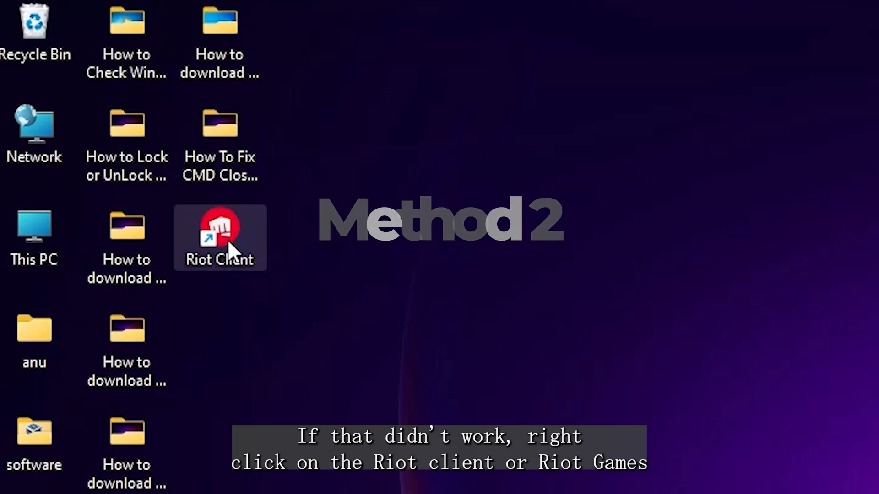
Open the Riot Client desktop shortcut's file location in File Explorer.
{"action": "right_click", "coordinate": [219, 230]}
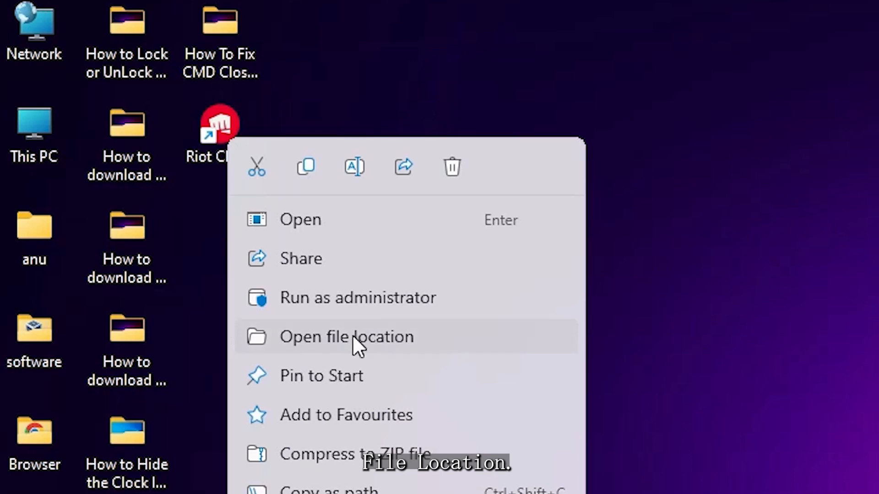
{"action": "left_click", "coordinate": [346, 336]}
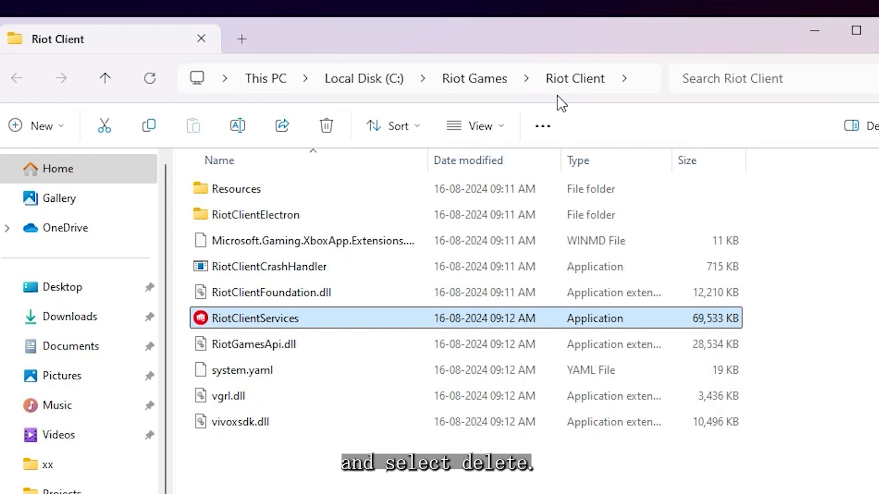
{"action": "mouse_move", "coordinate": [474, 78]}
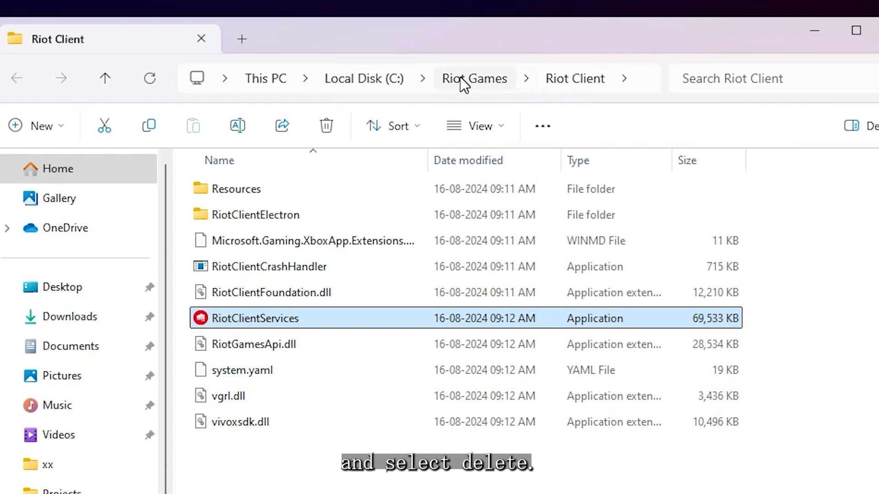
Go to Local Disk (C:) and permanently delete the Riot Games folder, confirming the prompt.
{"action": "left_click", "coordinate": [474, 78]}
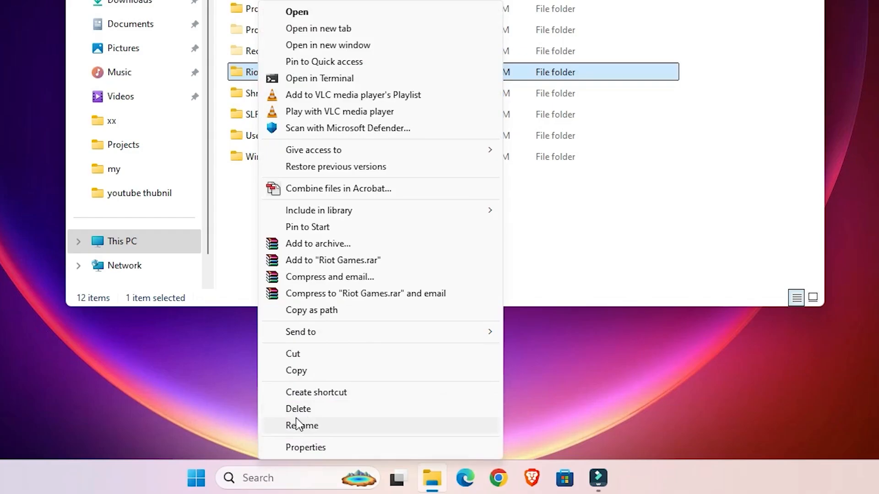
{"action": "left_click", "coordinate": [298, 409]}
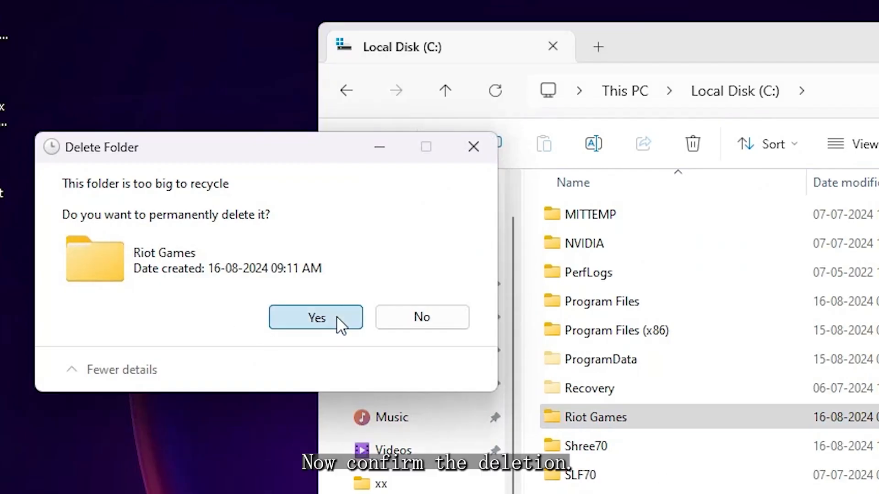
{"action": "left_click", "coordinate": [316, 317]}
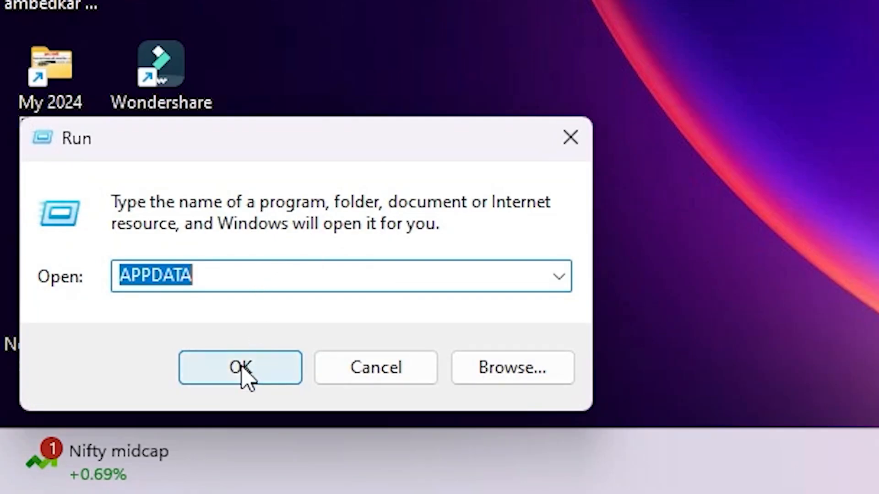
Delete Riot Games from AppData\Local, then close File Explorer.
{"action": "left_click", "coordinate": [240, 368]}
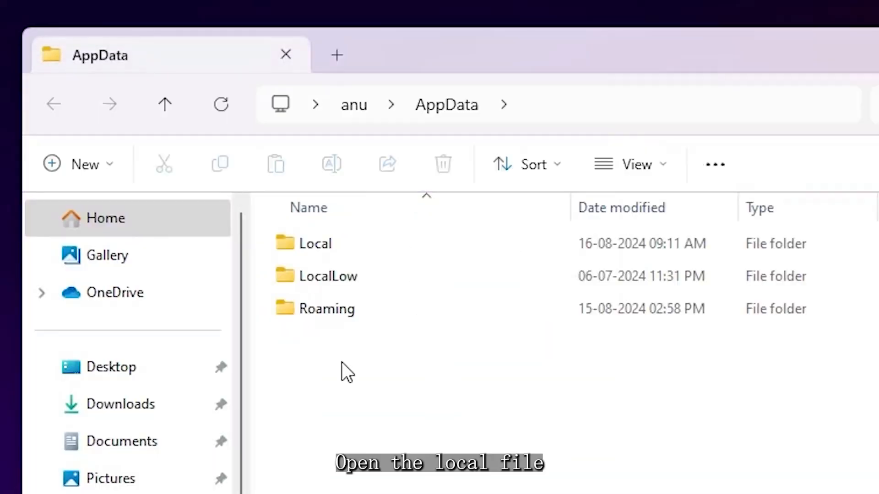
{"action": "left_click", "coordinate": [315, 243]}
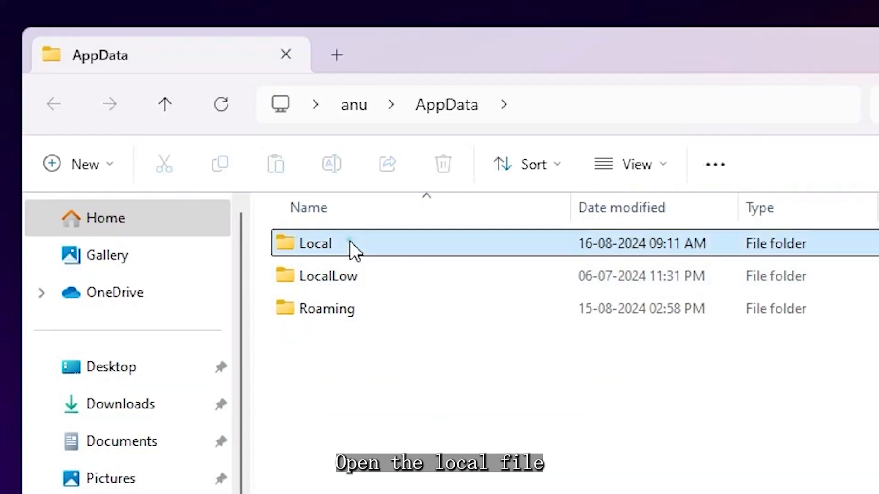
{"action": "double_click", "coordinate": [315, 243]}
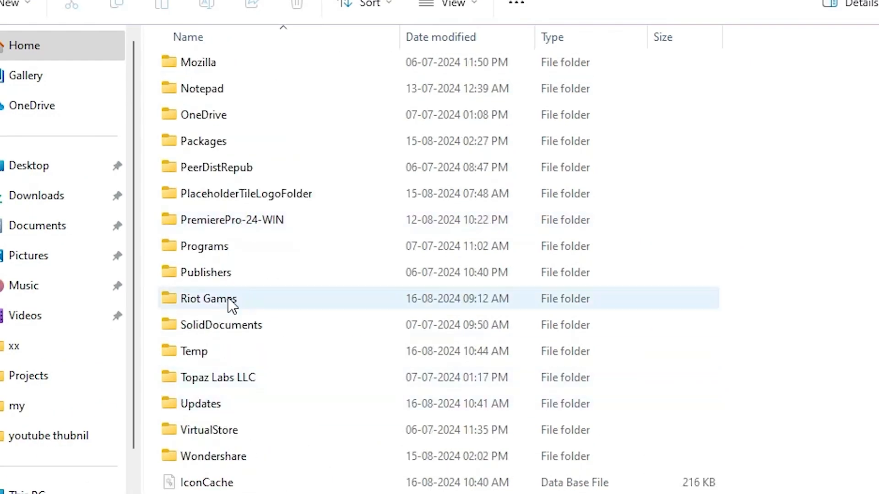
{"action": "left_click", "coordinate": [209, 299]}
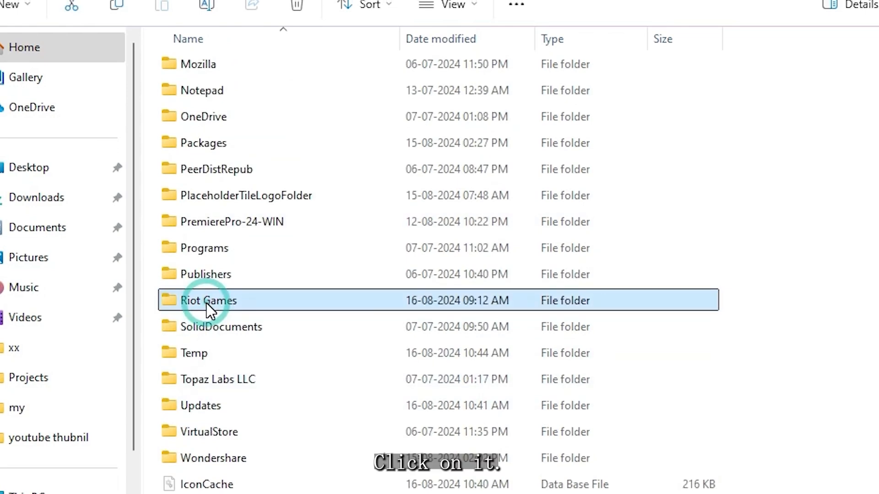
{"action": "right_click", "coordinate": [209, 300]}
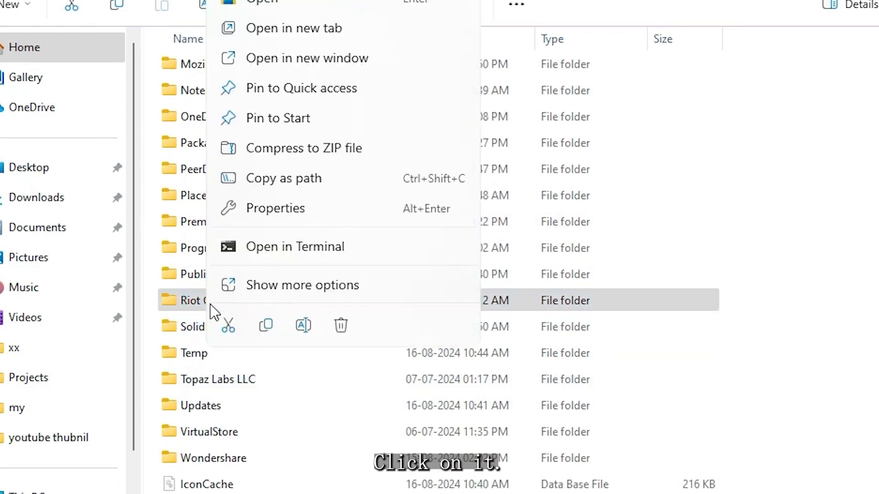
{"action": "left_click", "coordinate": [303, 285]}
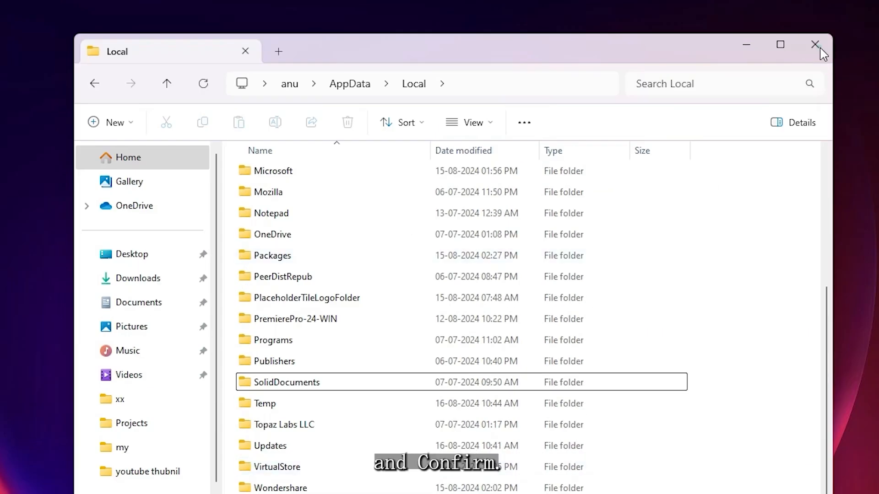
{"action": "left_click", "coordinate": [268, 481]}
{"action": "type", "text": "riot"}
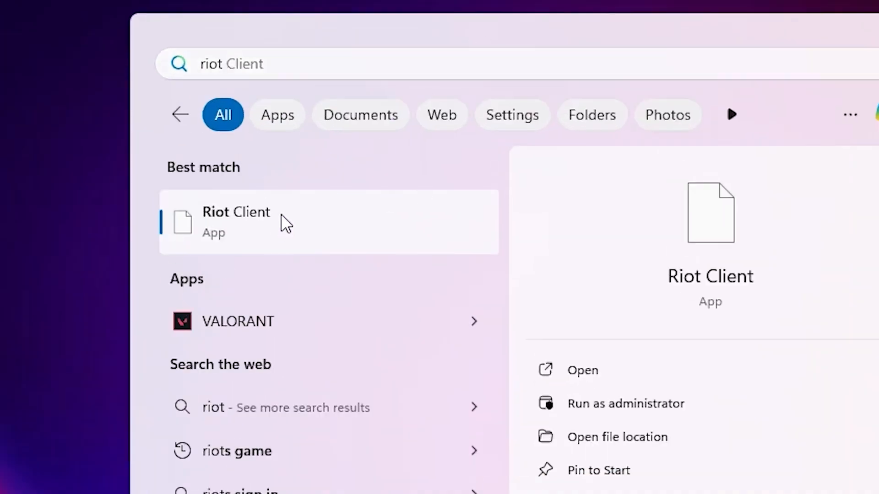
Open the file location of the Riot Client search result.
{"action": "right_click", "coordinate": [236, 222]}
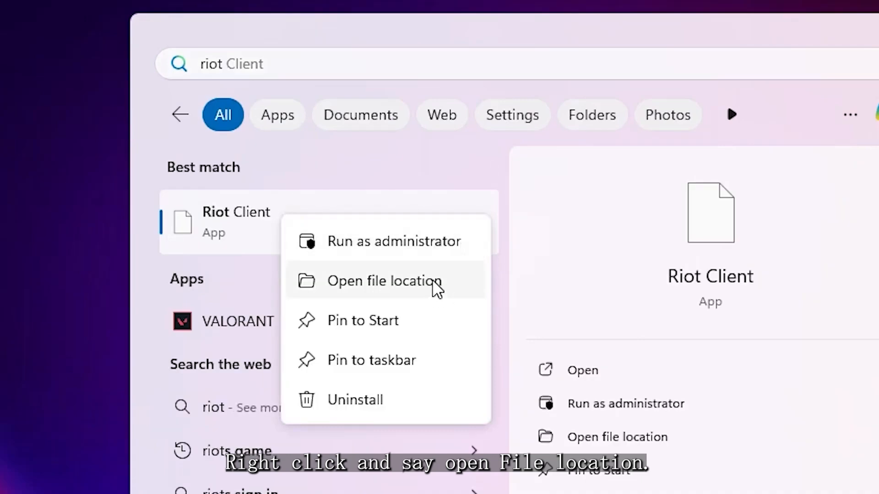
{"action": "left_click", "coordinate": [383, 280]}
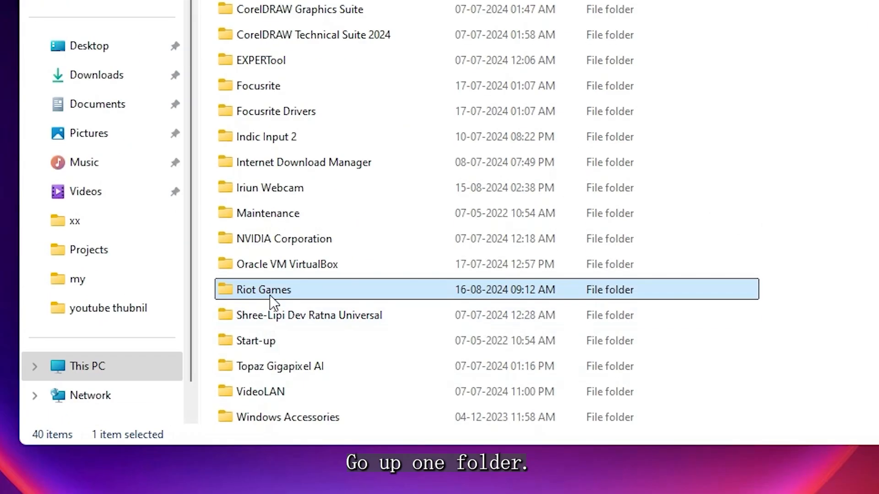
{"action": "mouse_move", "coordinate": [274, 290]}
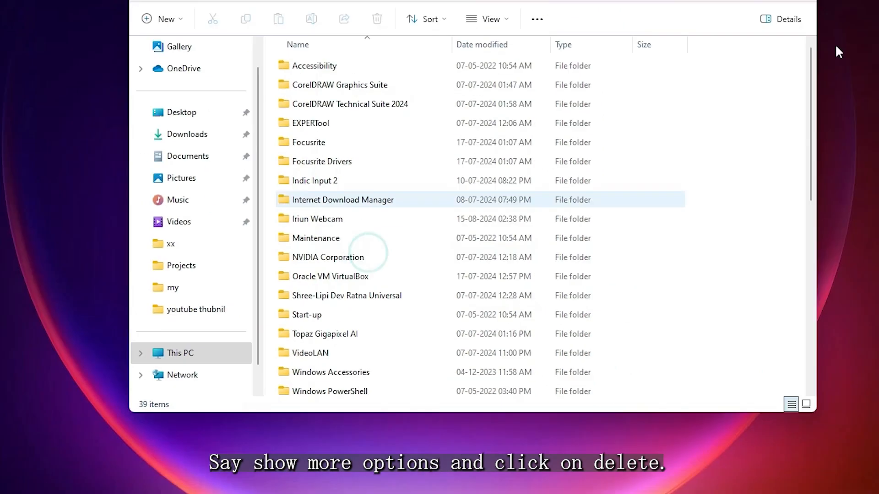
Open Control Panel's Programs and Features list from Start search.
{"action": "left_click", "coordinate": [268, 481]}
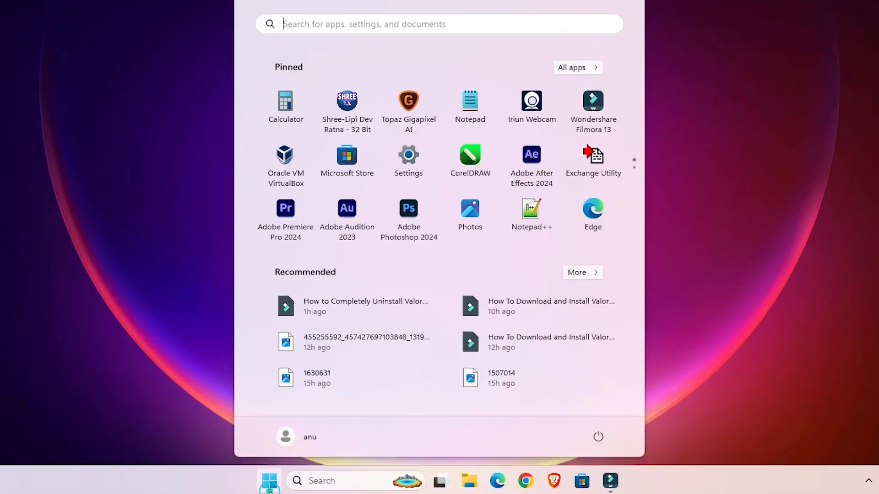
{"action": "type", "text": "control Panel"}
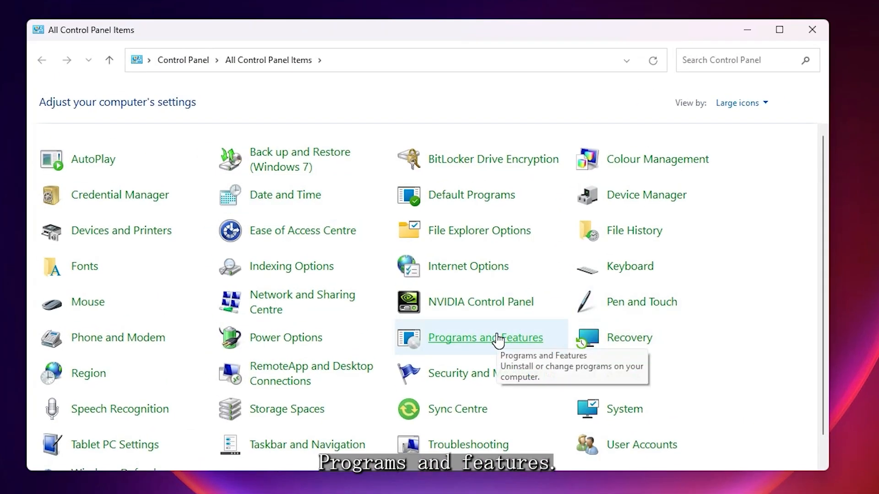
{"action": "left_click", "coordinate": [485, 338]}
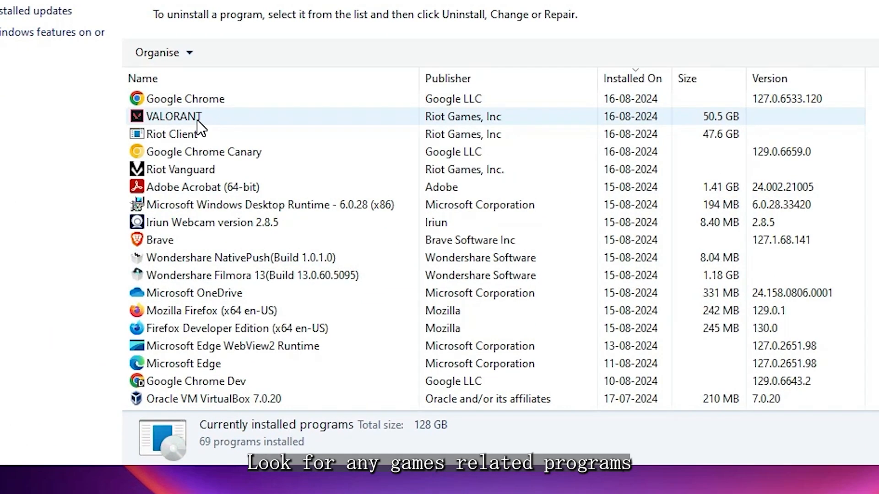
Filter programs by 'rio', uninstall Riot Vanguard, and select Riot Client next.
{"action": "left_click", "coordinate": [174, 116]}
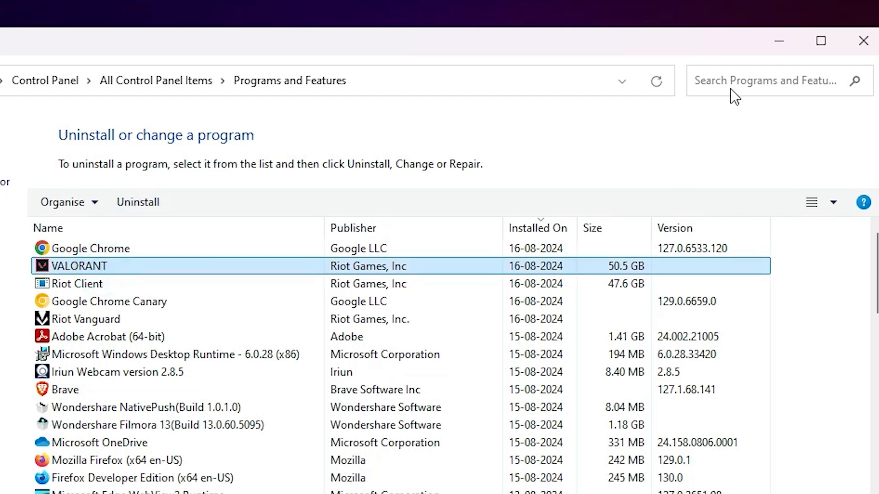
{"action": "type", "text": "rio"}
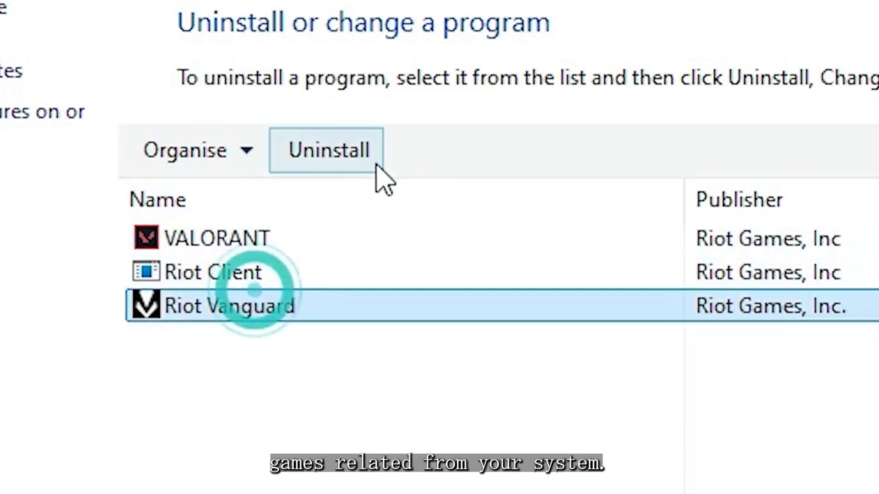
{"action": "left_click", "coordinate": [327, 150]}
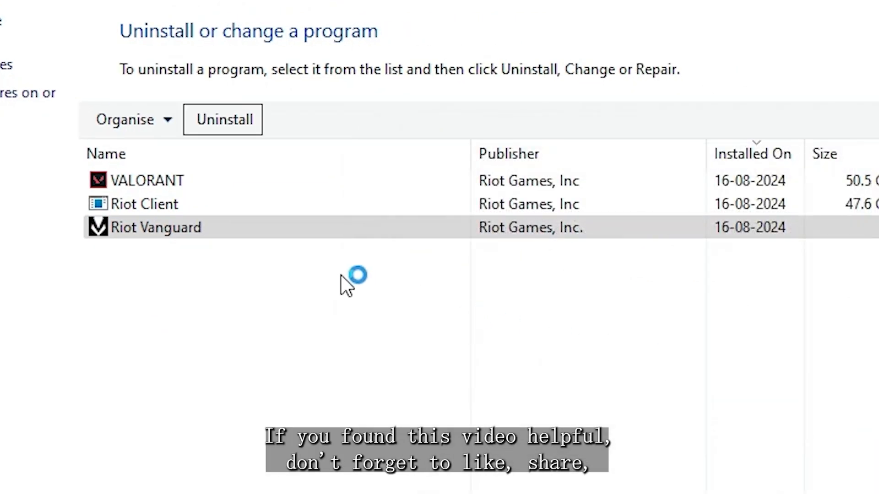
{"action": "left_click", "coordinate": [144, 203]}
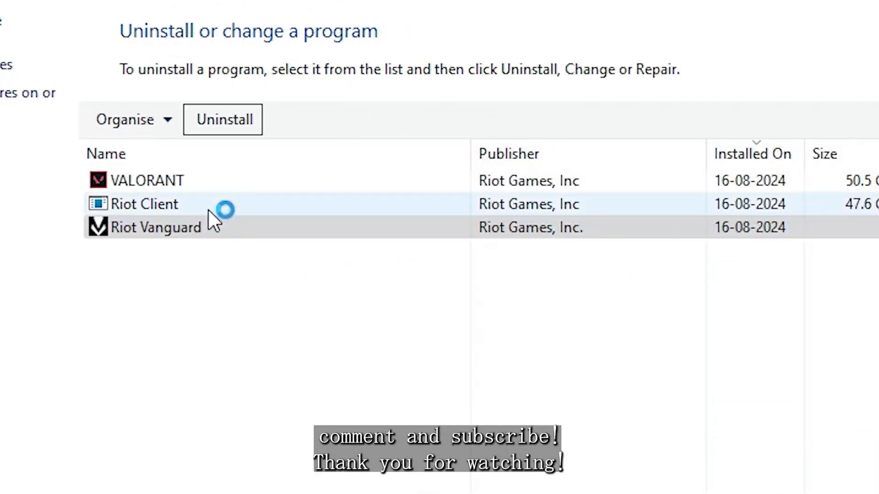